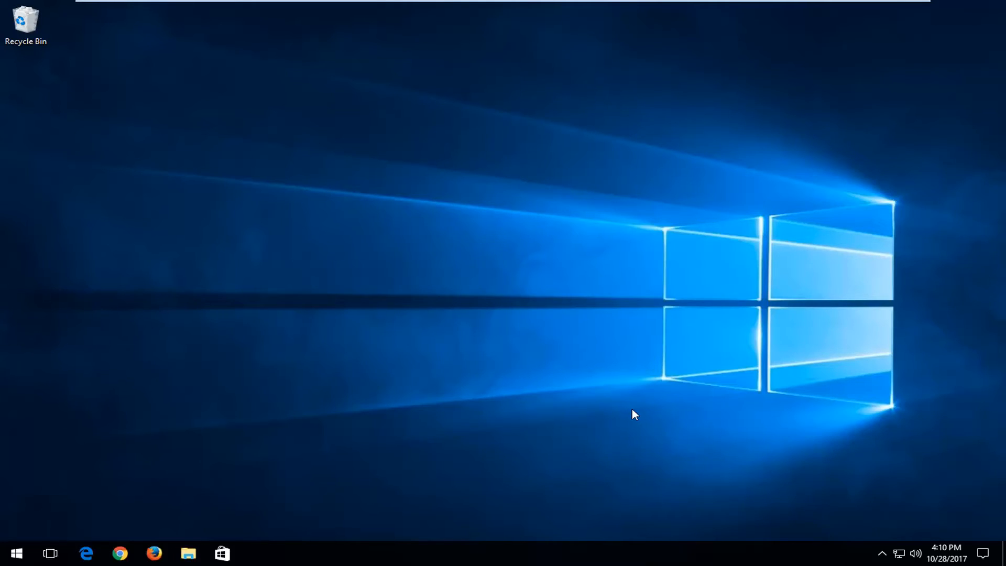
Step: Search the Start menu for 'internet' to launch Internet Explorer
left_click(15, 552)
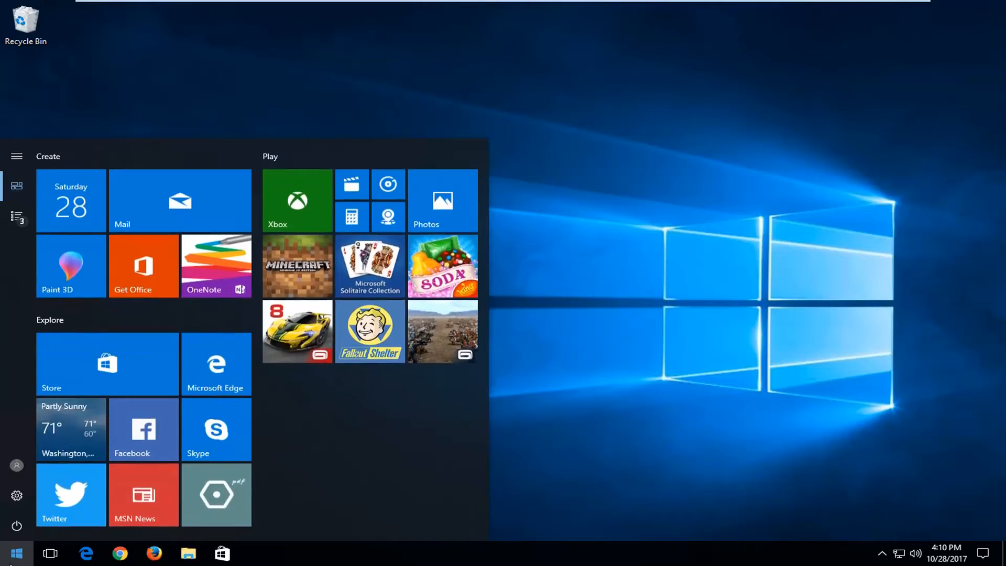
type("internet")
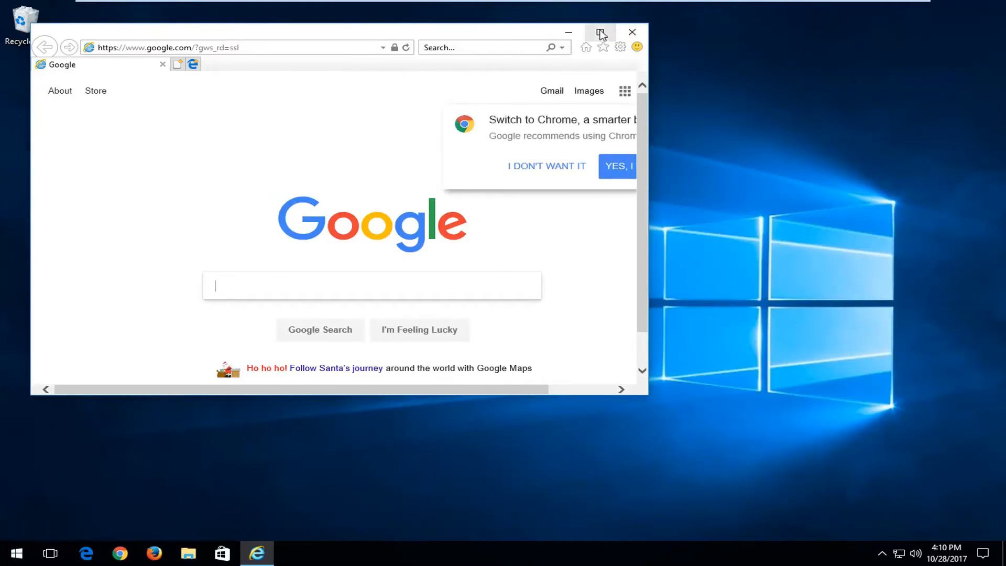
Step: Maximize the Internet Explorer window and focus the Google search box
left_click(600, 32)
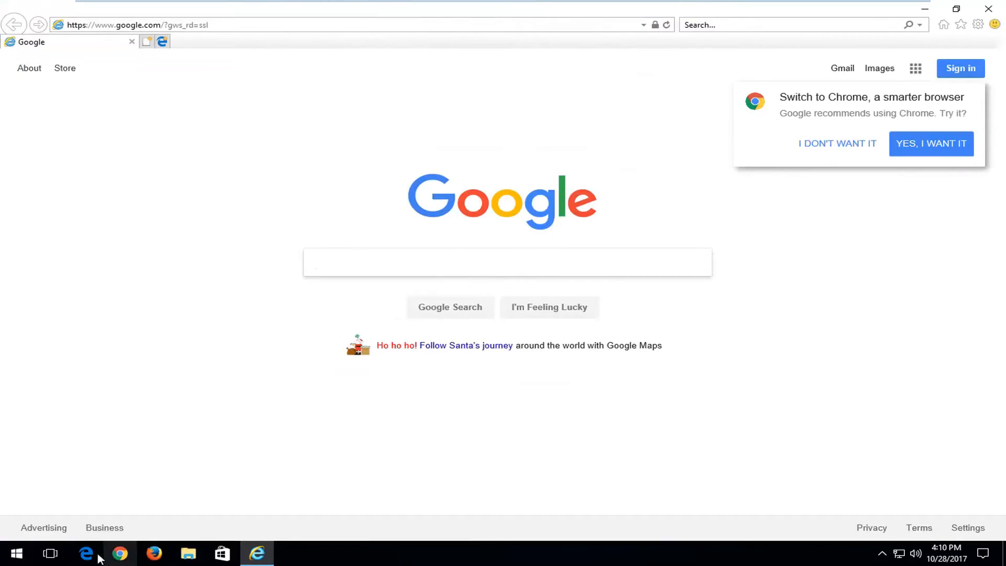
left_click(507, 262)
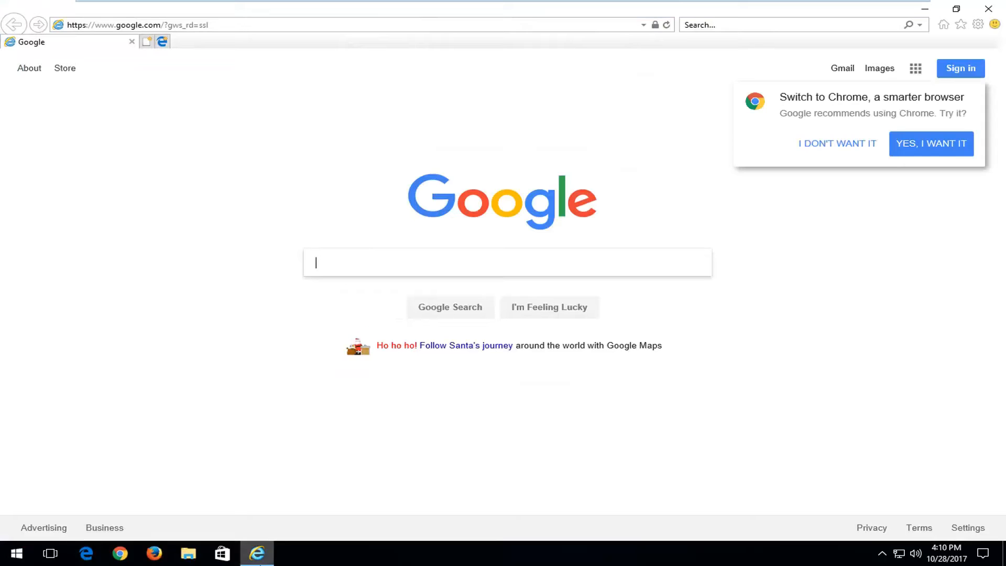
mouse_move(120, 173)
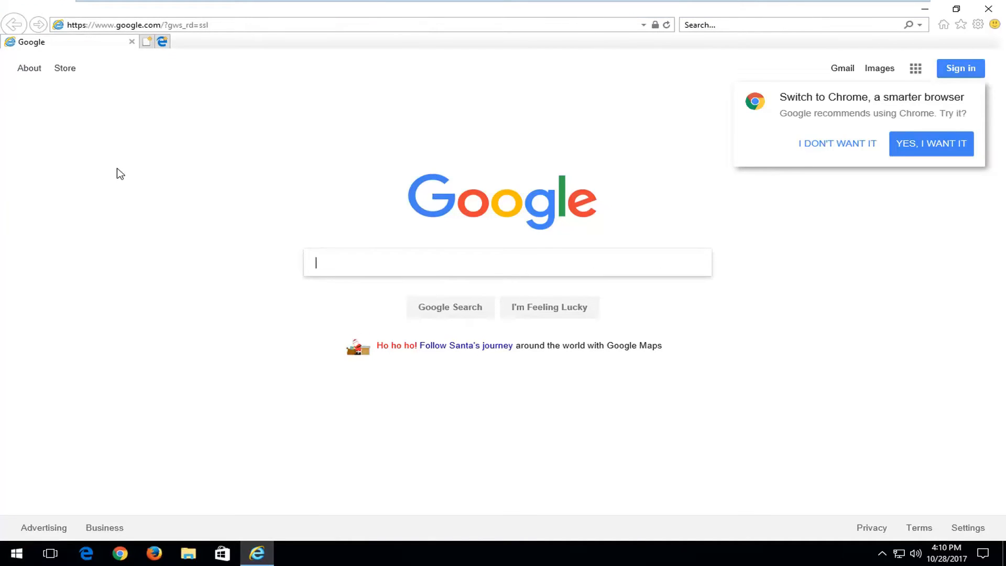
mouse_move(978, 31)
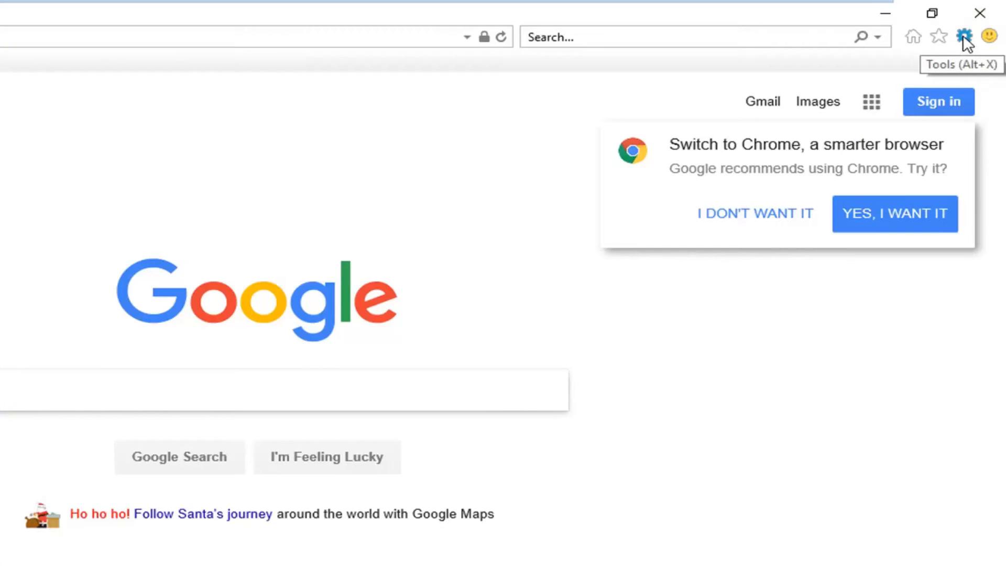
mouse_move(974, 42)
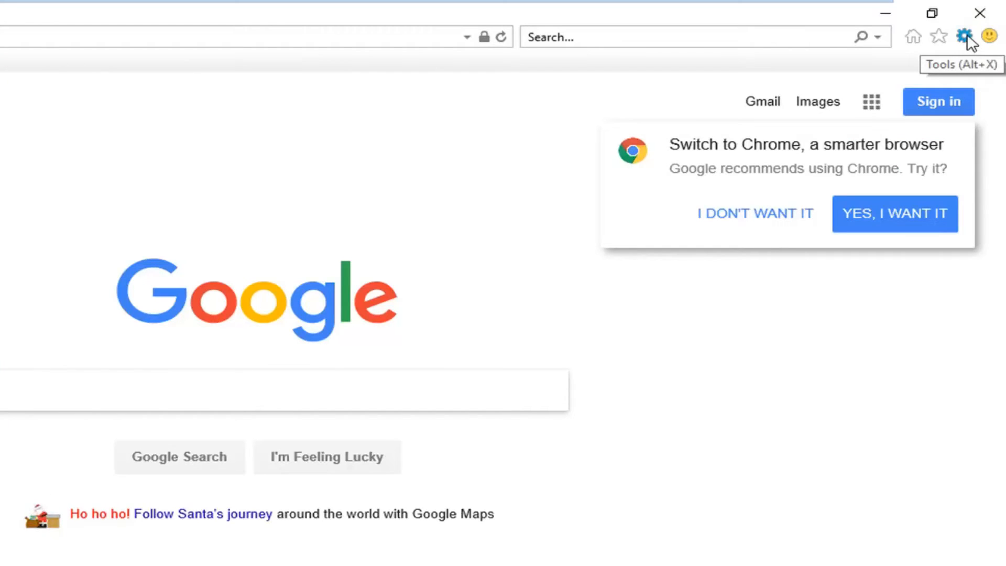
Step: Open Internet Options from the gear menu on its Security tab
left_click(963, 37)
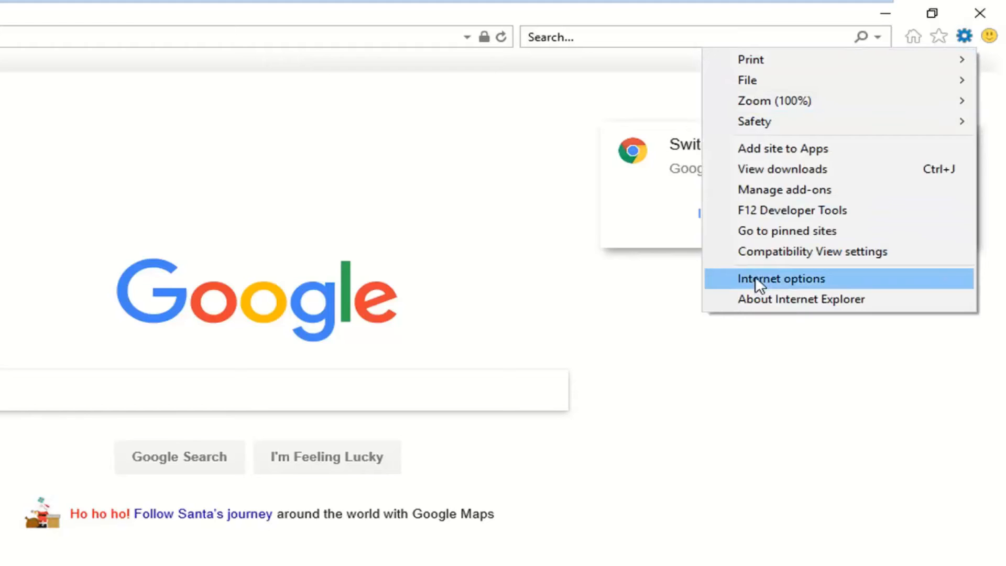
left_click(753, 288)
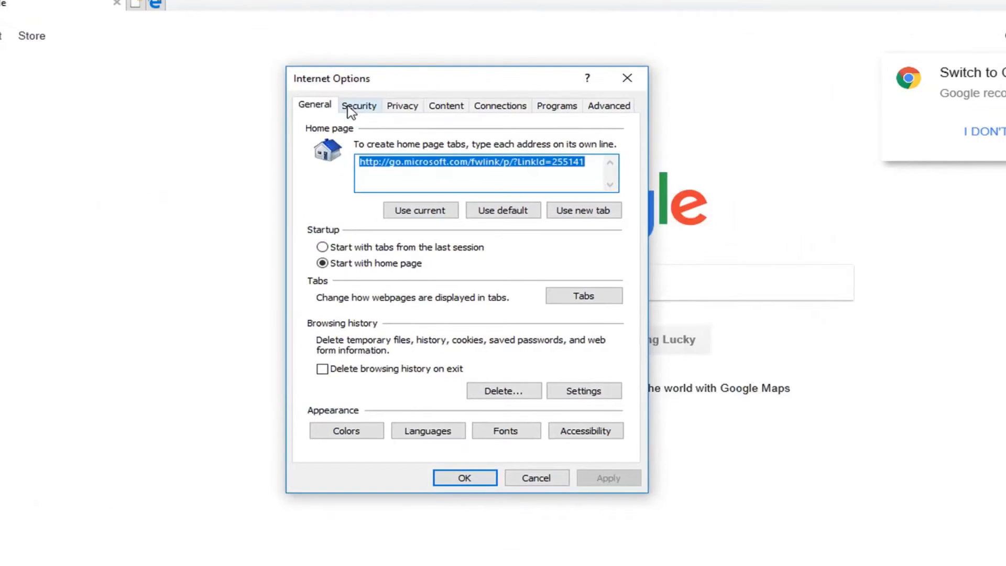
left_click(359, 106)
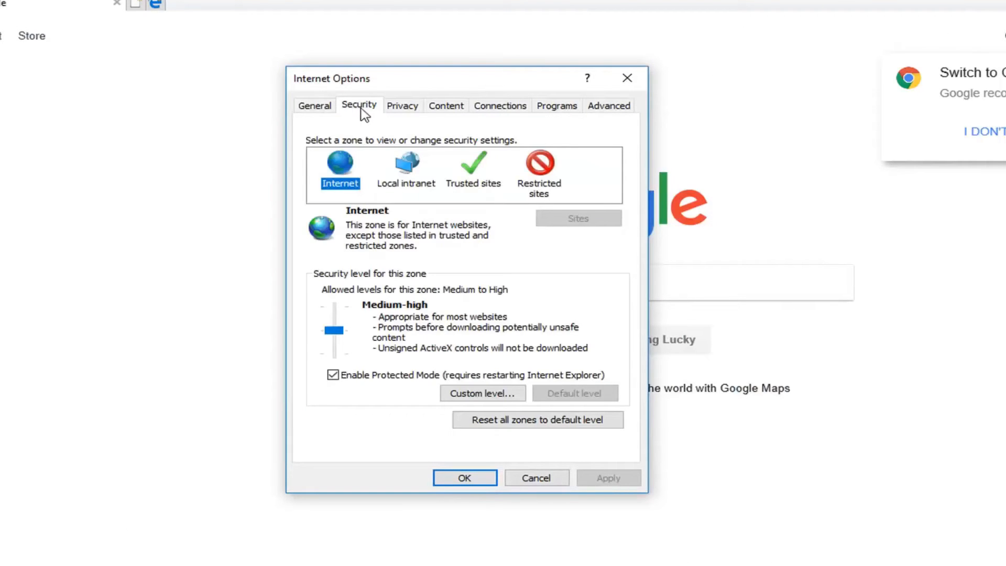
mouse_move(423, 374)
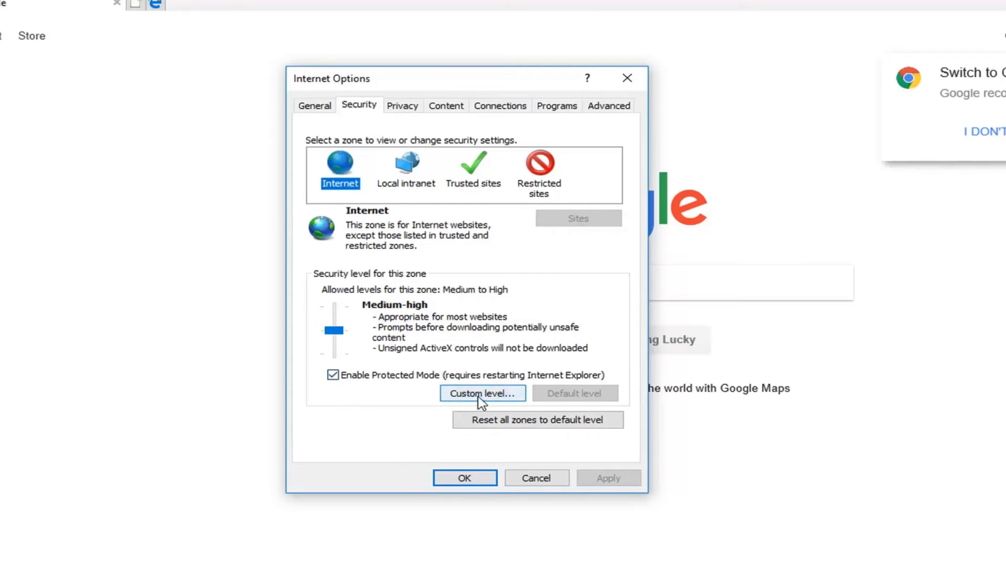
Step: Disable Active scripting in the Internet zone's custom level settings and confirm the warning
left_click(482, 393)
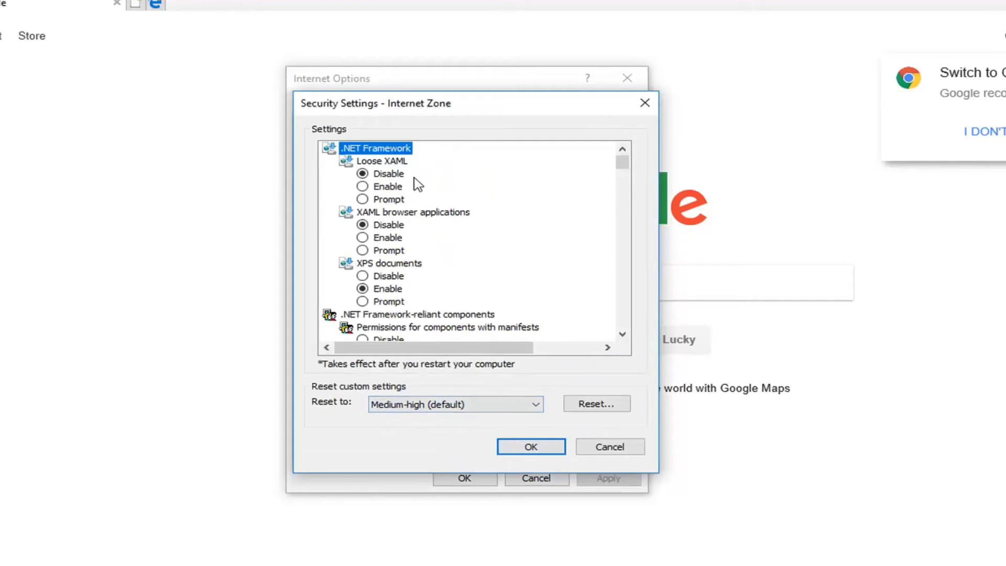
mouse_move(447, 212)
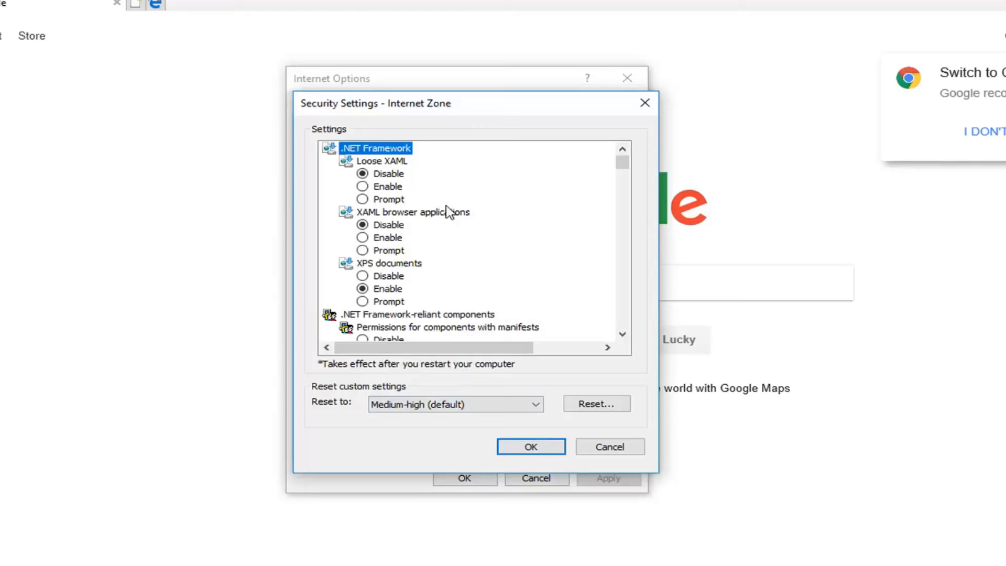
scroll("down", 3)
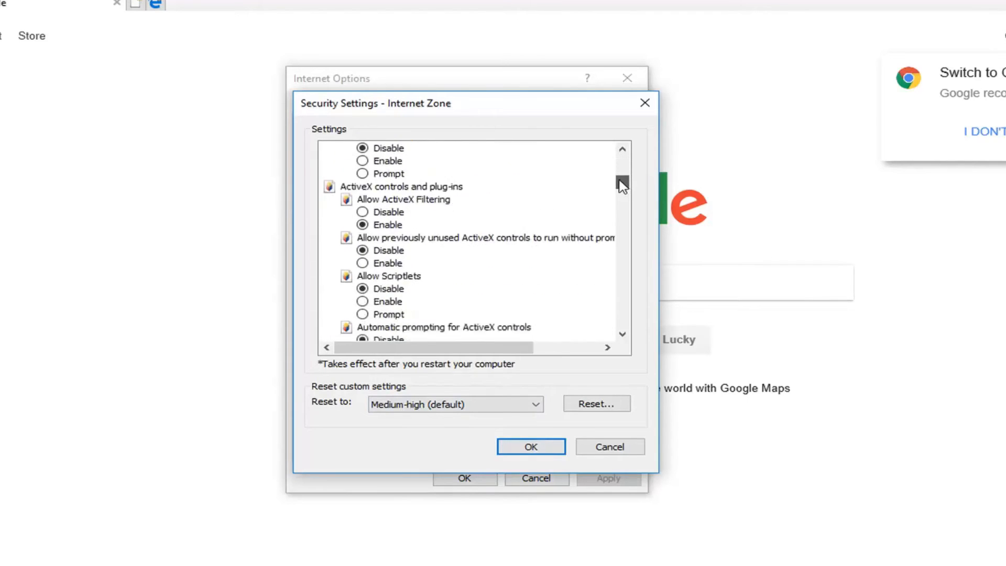
scroll("down", 3)
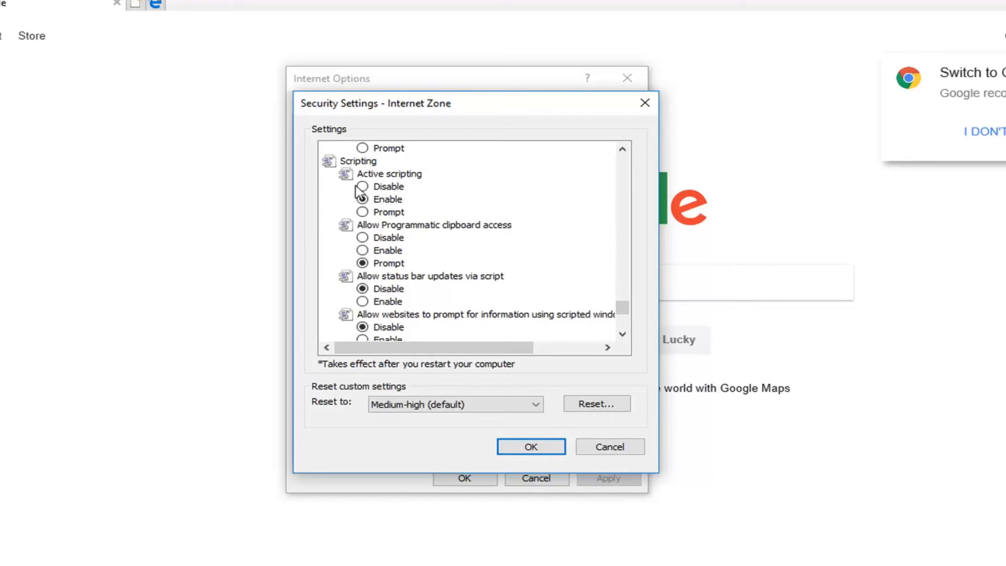
left_click(363, 186)
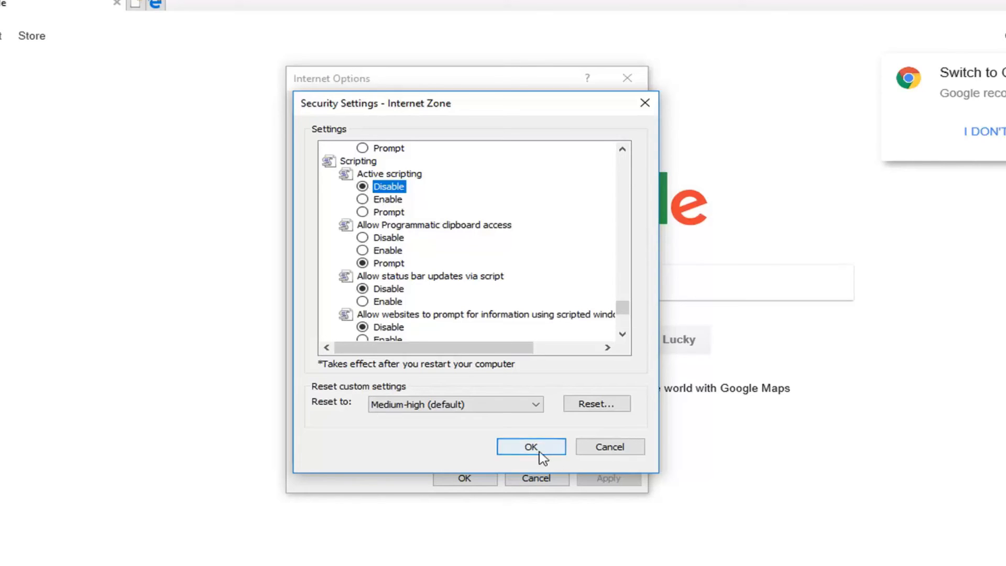
left_click(530, 446)
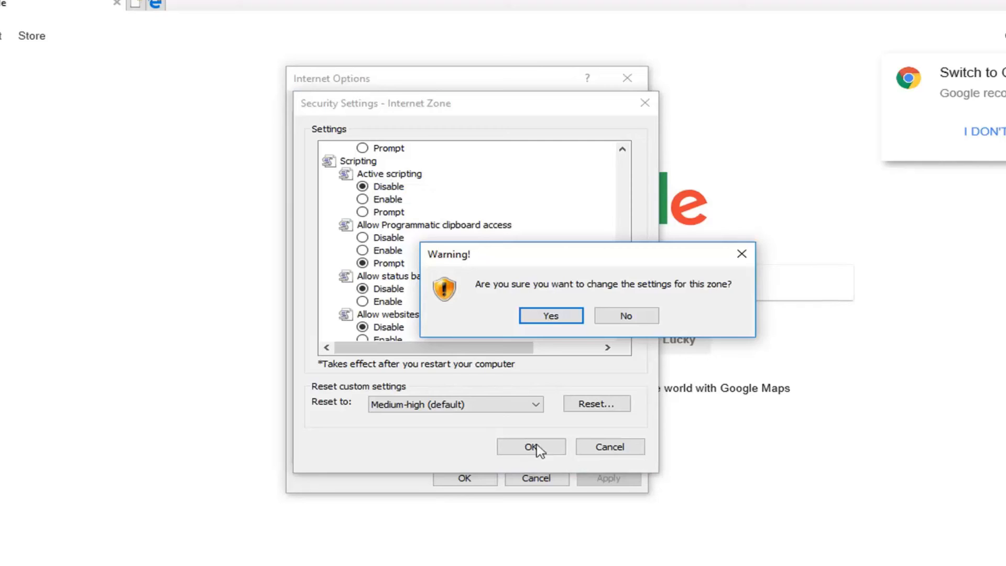
left_click(550, 315)
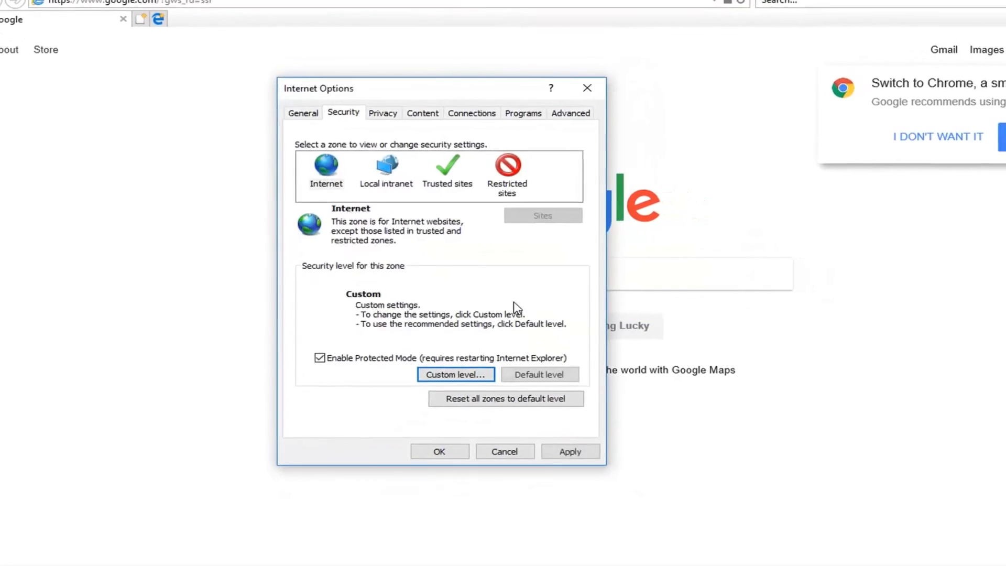